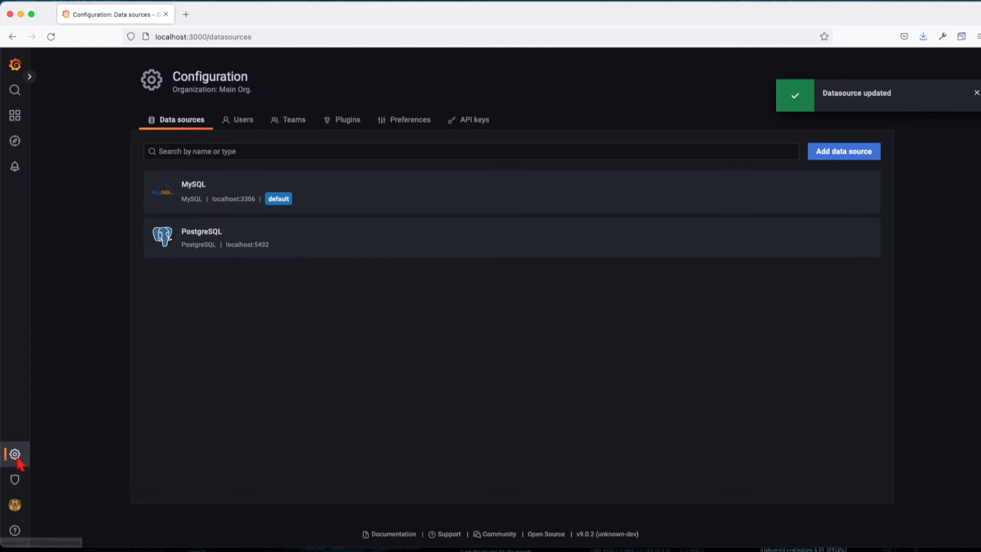
pyautogui.moveTo(15, 460)
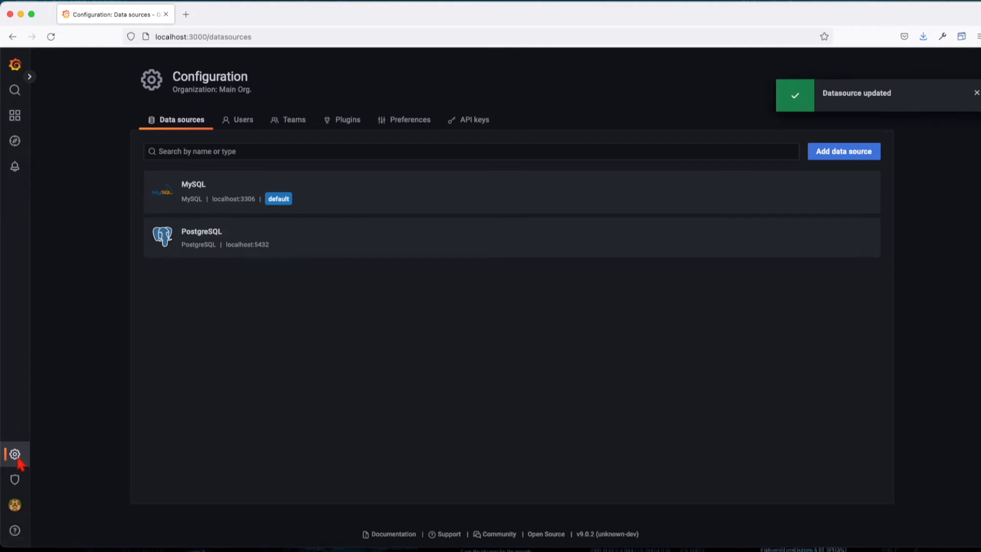
pyautogui.moveTo(162, 356)
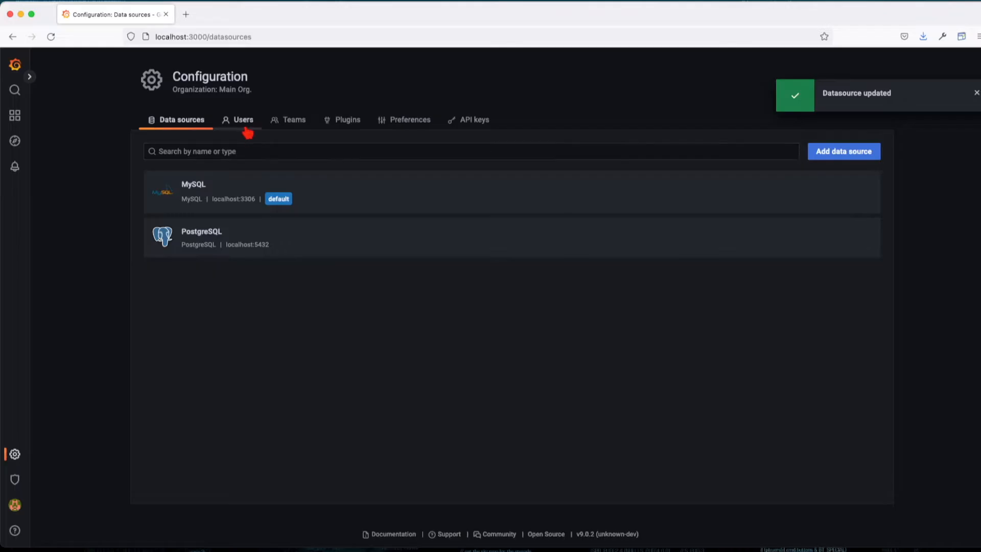
# Step: View the organization's users list and try the Invite user option
pyautogui.click(242, 119)
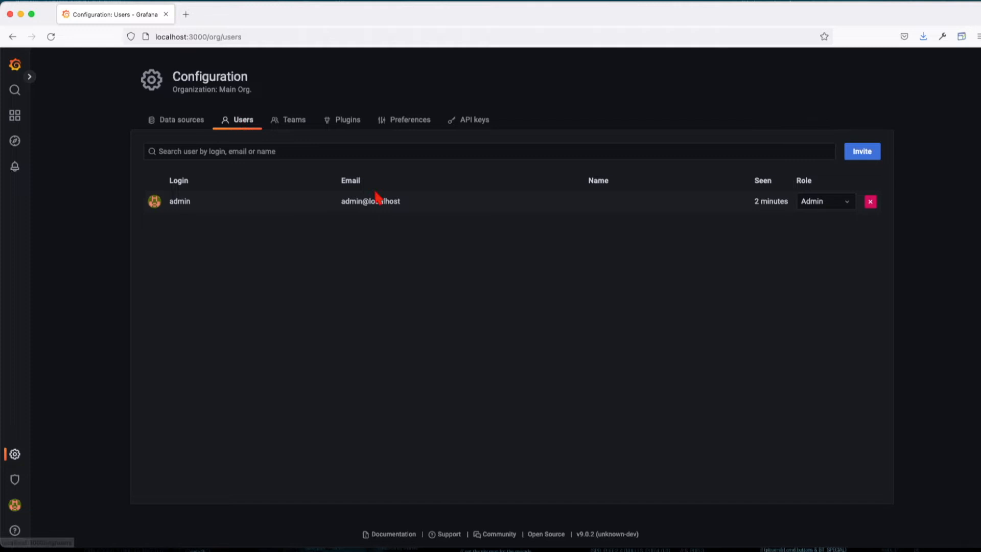
pyautogui.moveTo(385, 202)
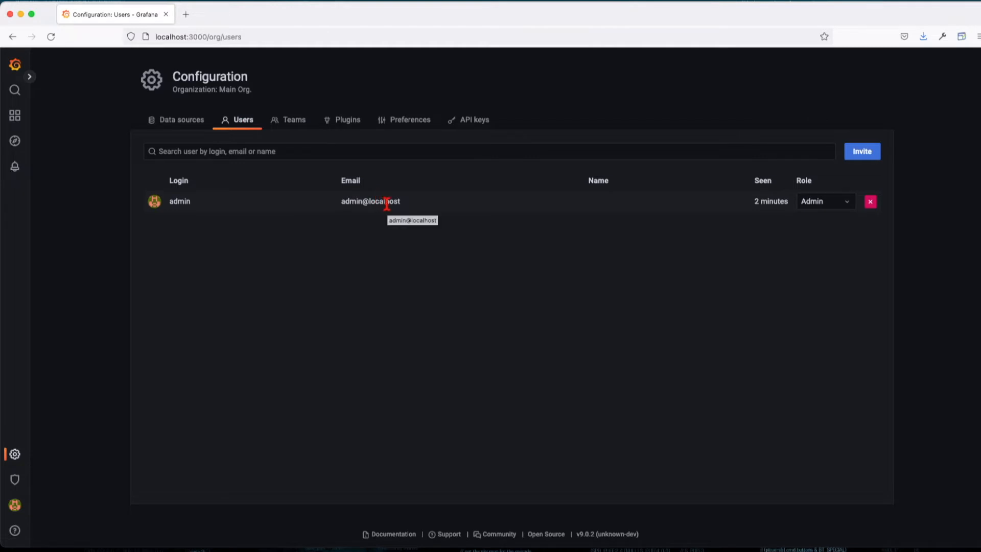
pyautogui.moveTo(756, 186)
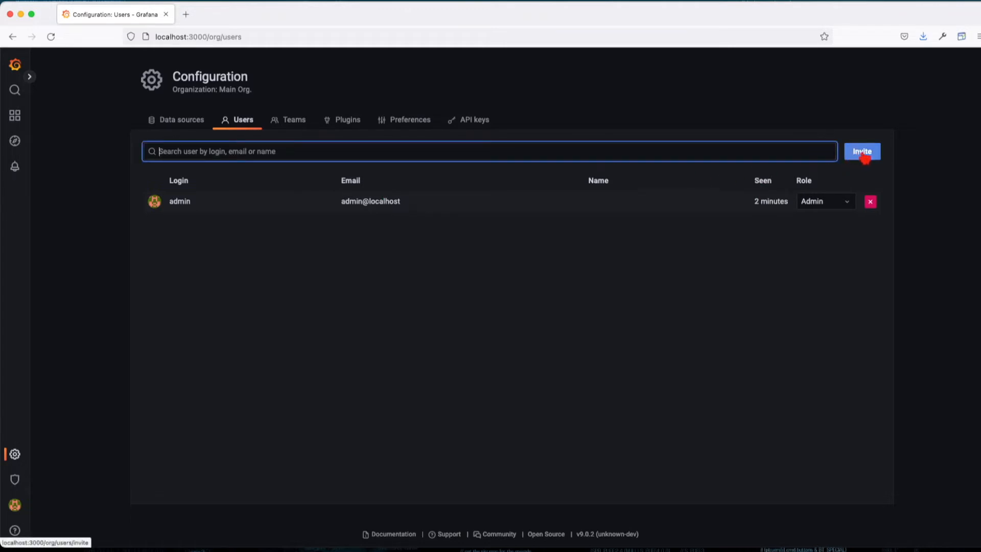
pyautogui.click(861, 151)
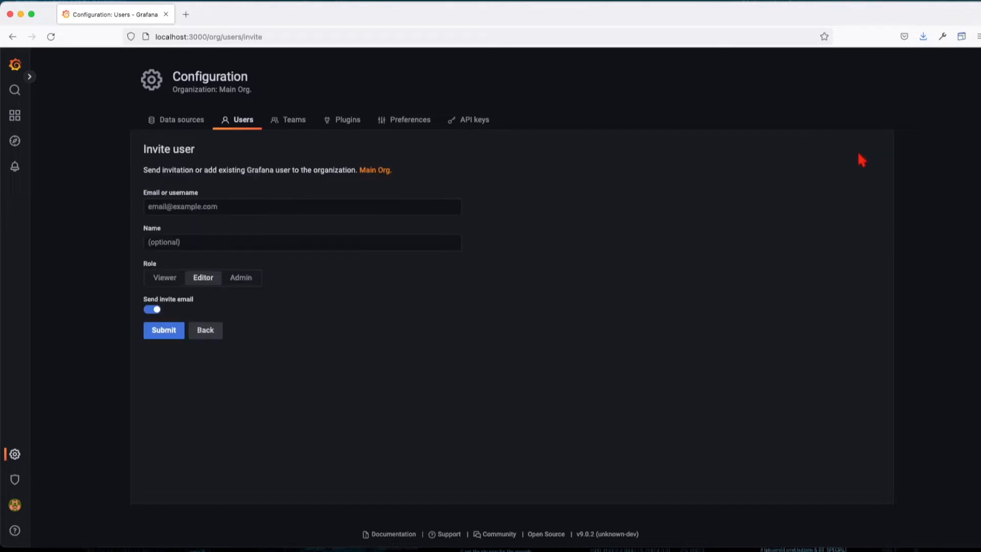
pyautogui.click(294, 206)
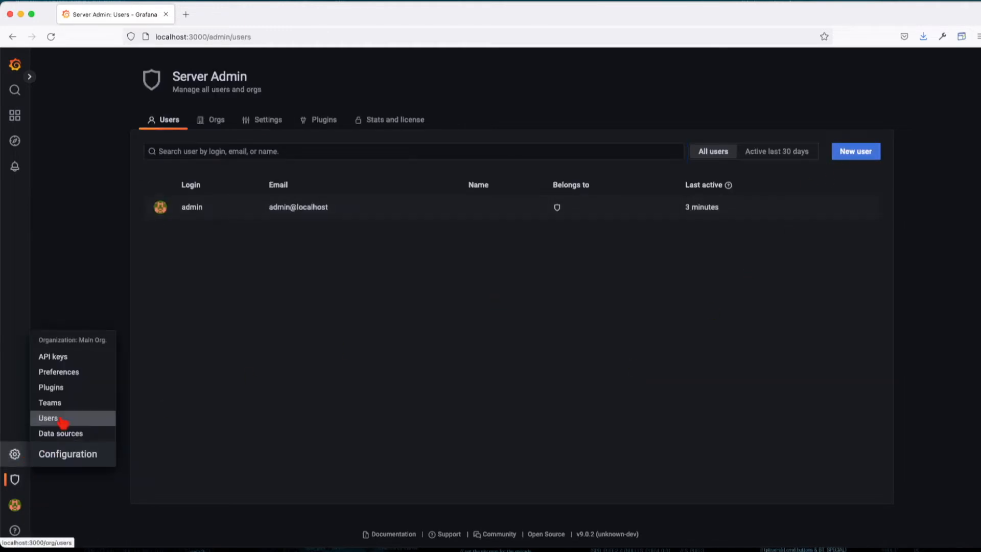
# Step: Go to the server admin Users list and start adding a new user
pyautogui.click(47, 418)
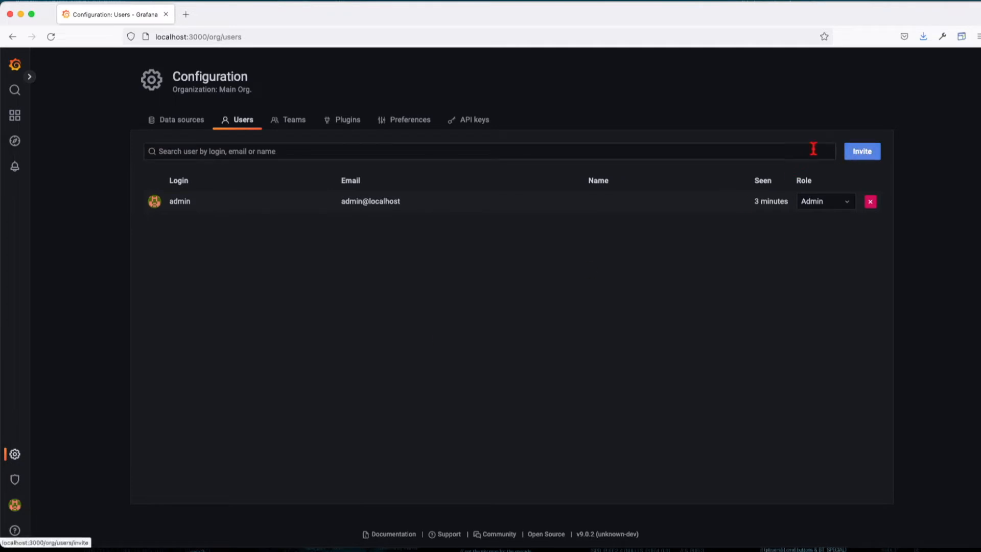
pyautogui.click(14, 479)
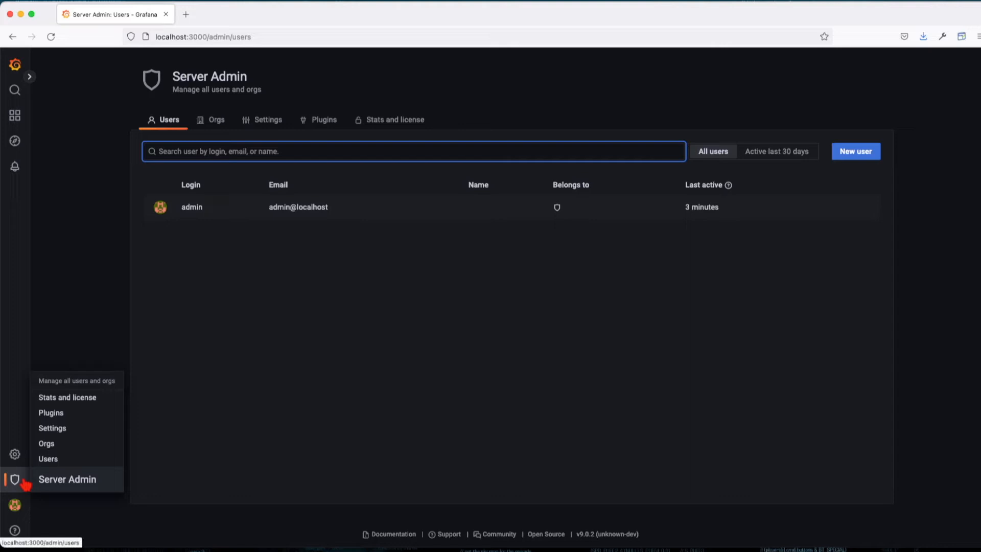
pyautogui.click(855, 151)
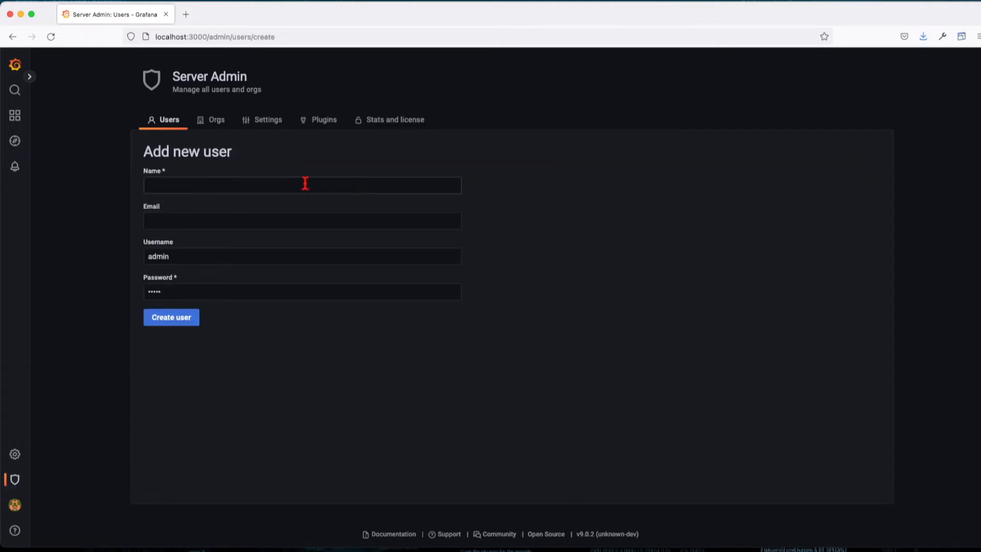
# Step: Fill in name, email and login 'viewer' and create the user
pyautogui.click(302, 185)
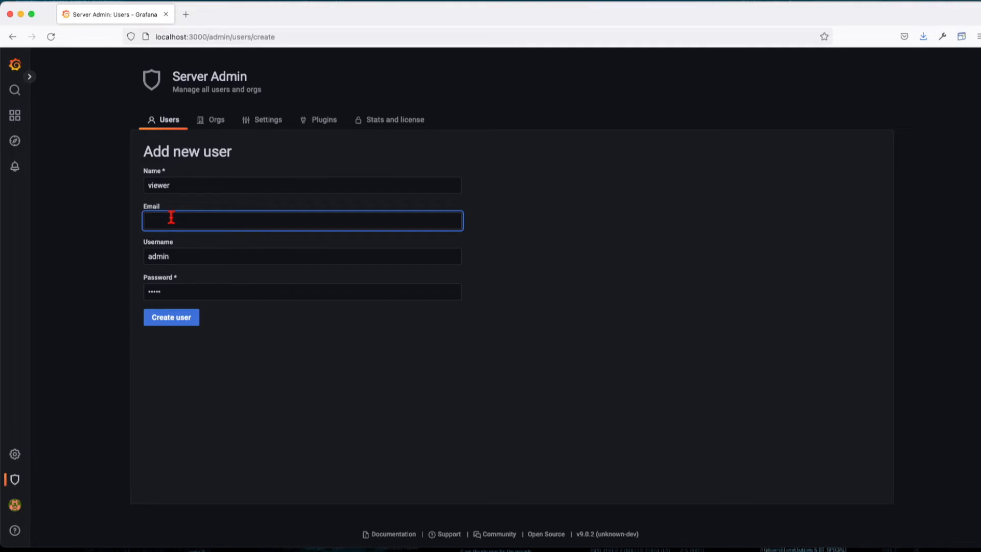
pyautogui.write('view@view.com')
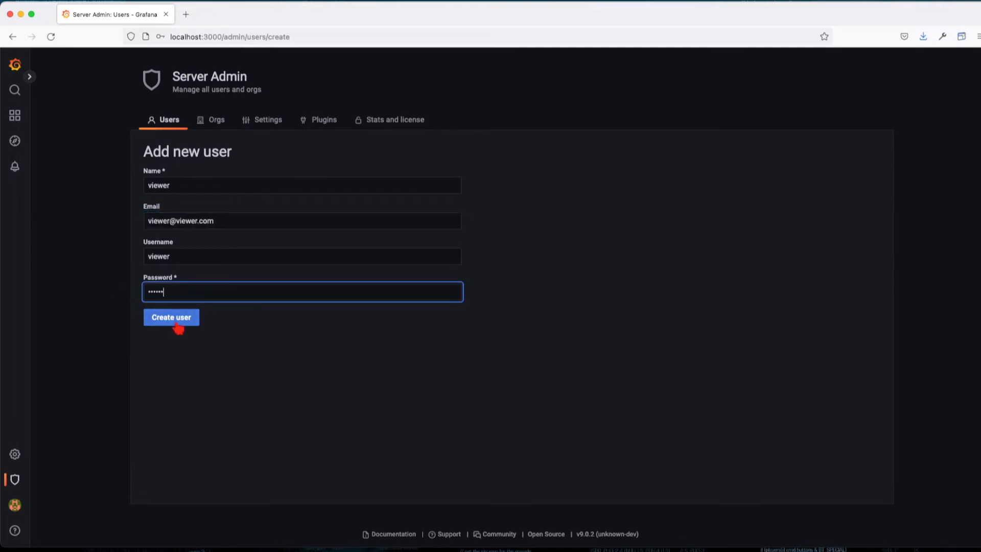
pyautogui.click(171, 318)
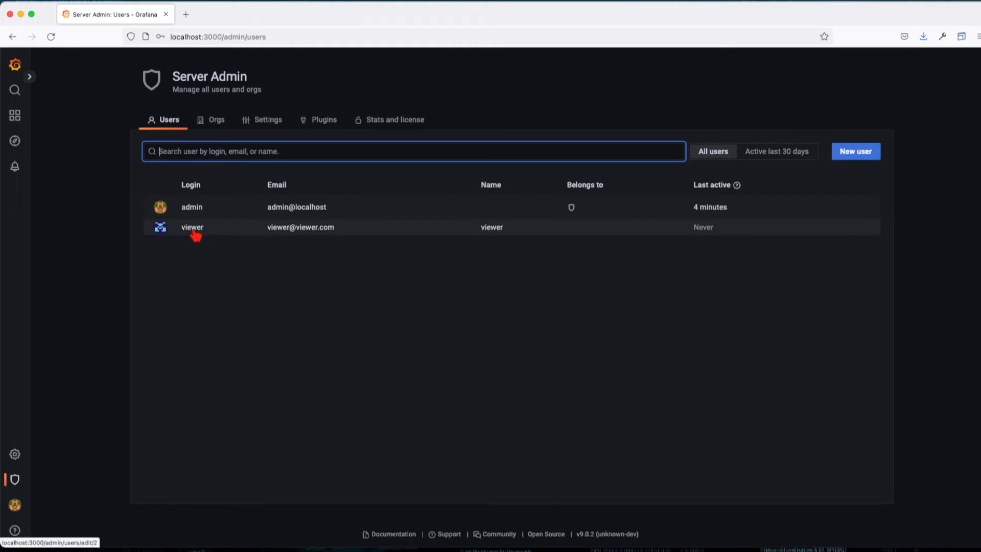
pyautogui.moveTo(460, 248)
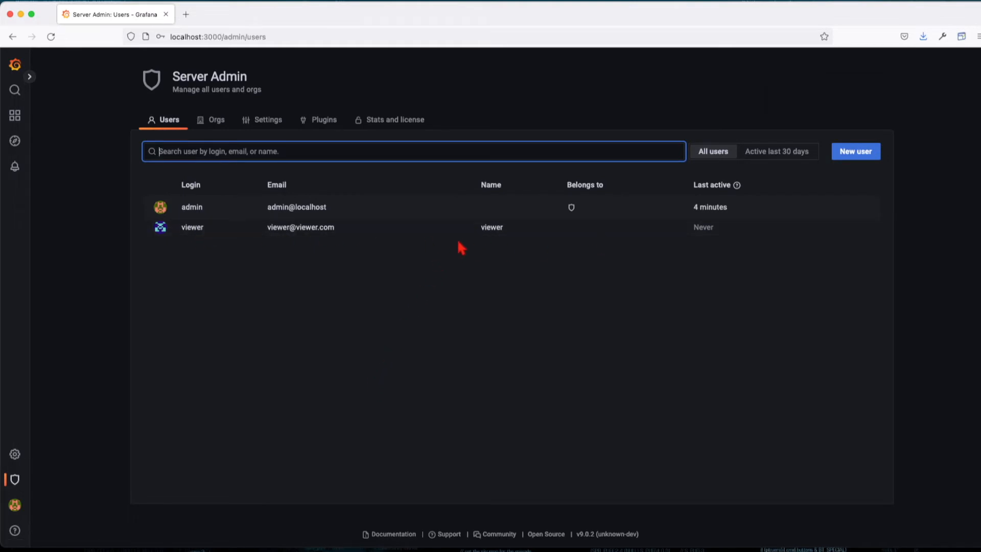
pyautogui.moveTo(340, 226)
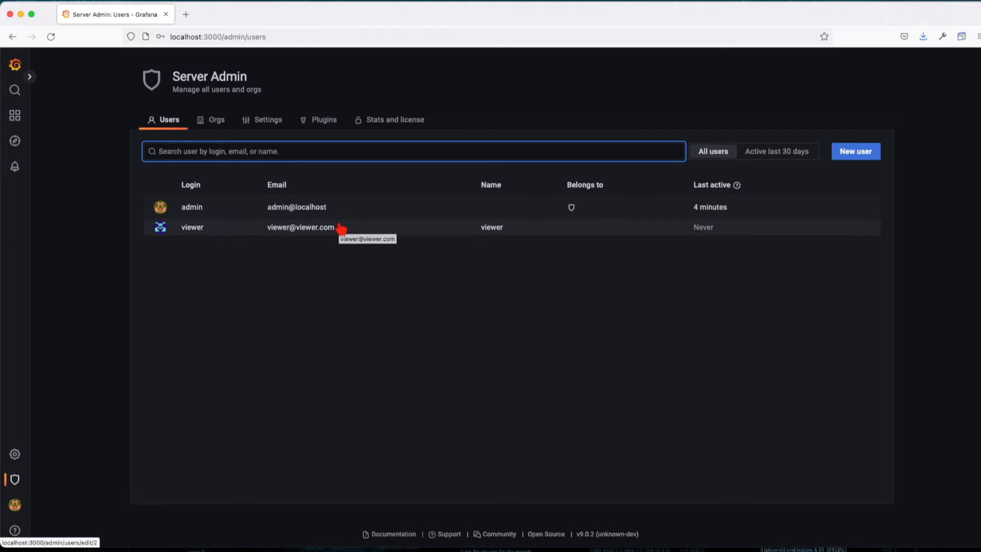
pyautogui.moveTo(708, 232)
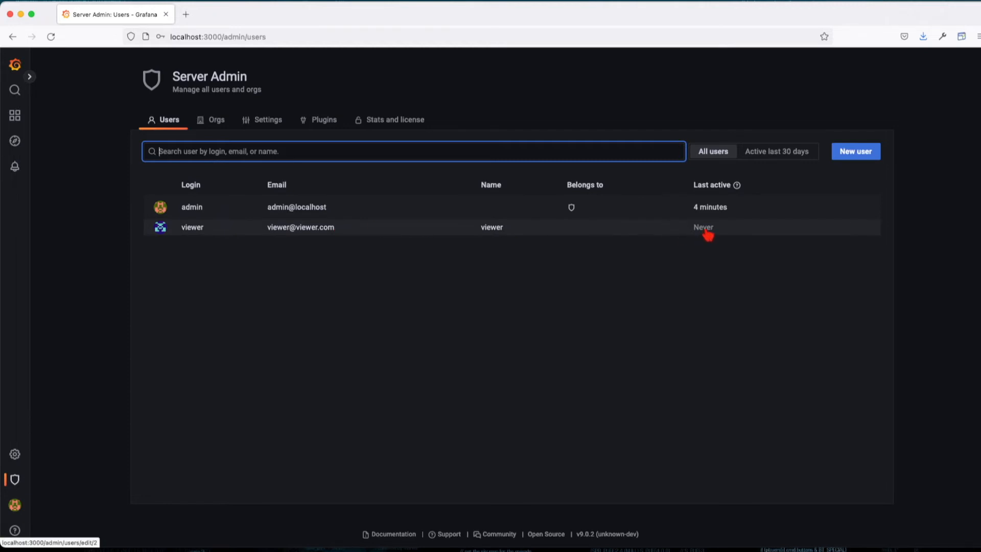
pyautogui.moveTo(34, 462)
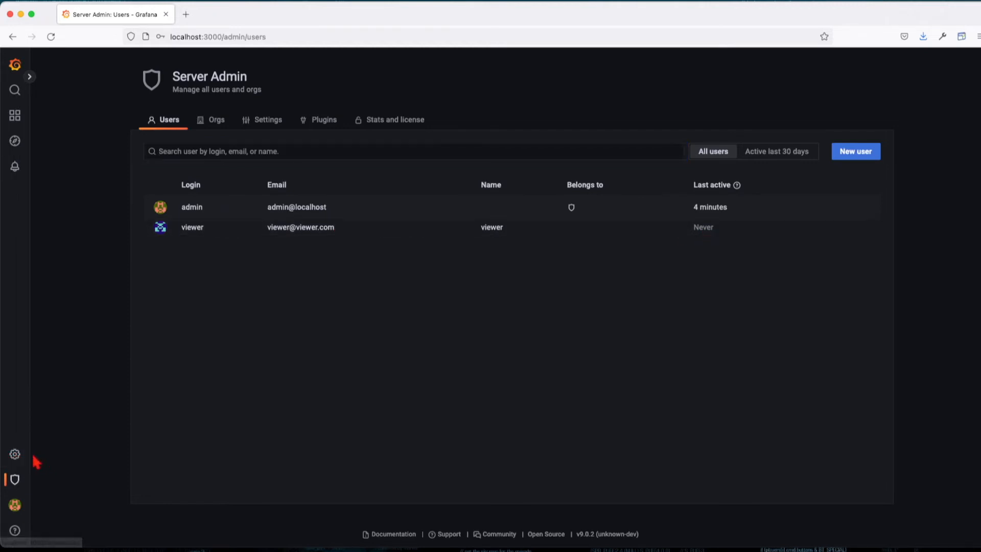
pyautogui.click(14, 454)
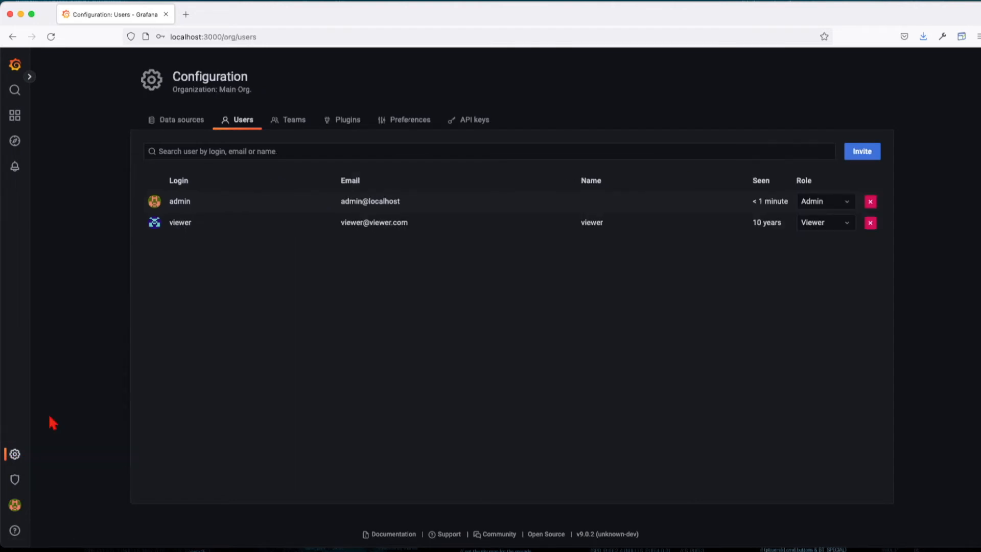
pyautogui.moveTo(397, 237)
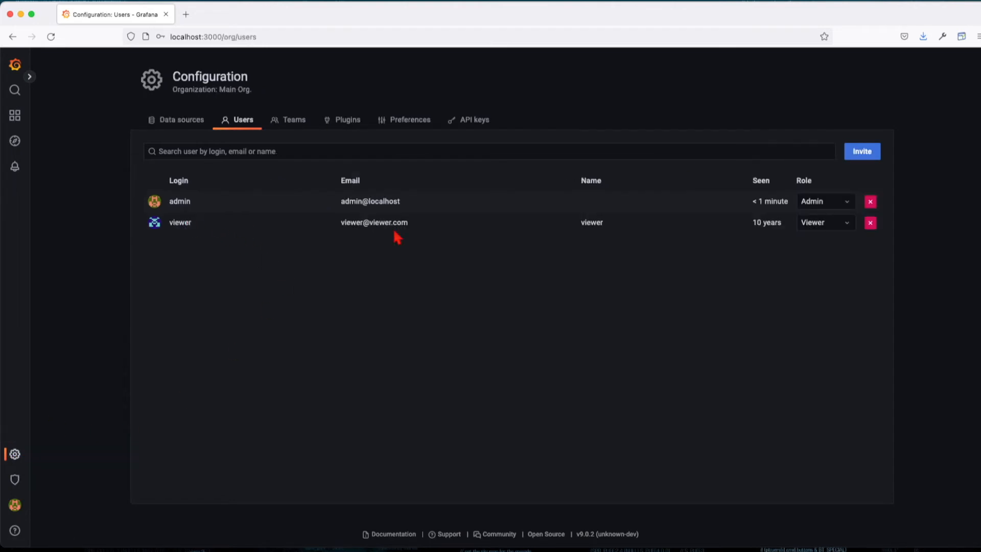
pyautogui.click(824, 222)
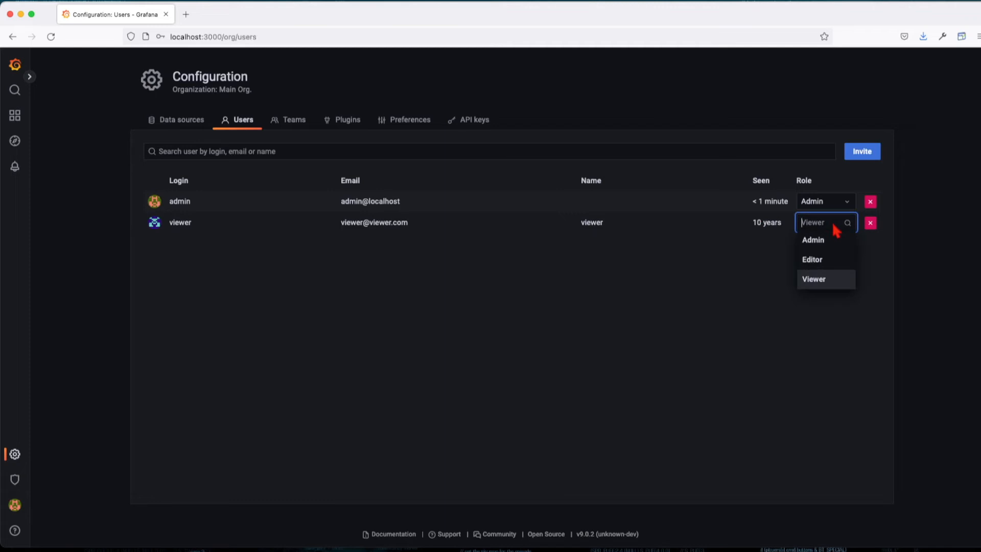
pyautogui.click(814, 279)
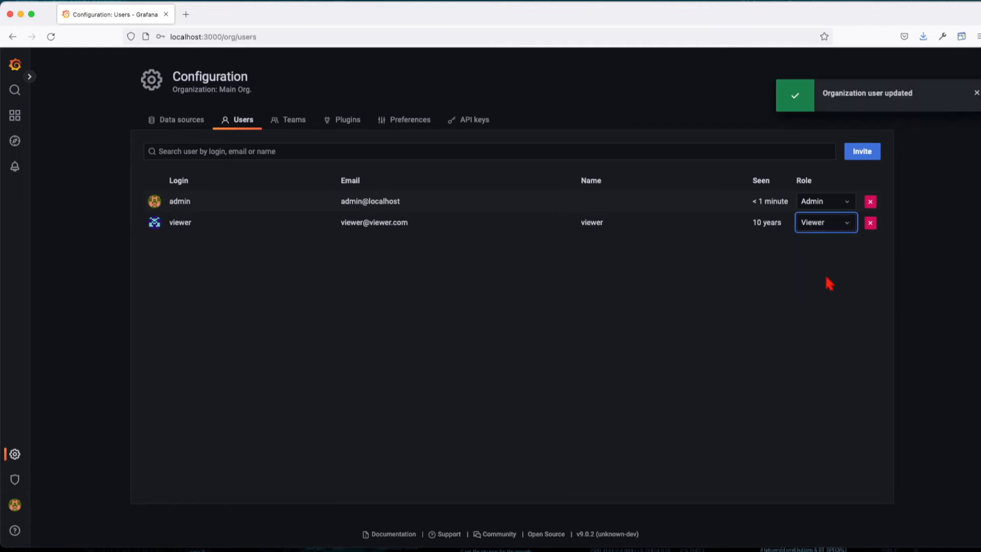
pyautogui.click(825, 222)
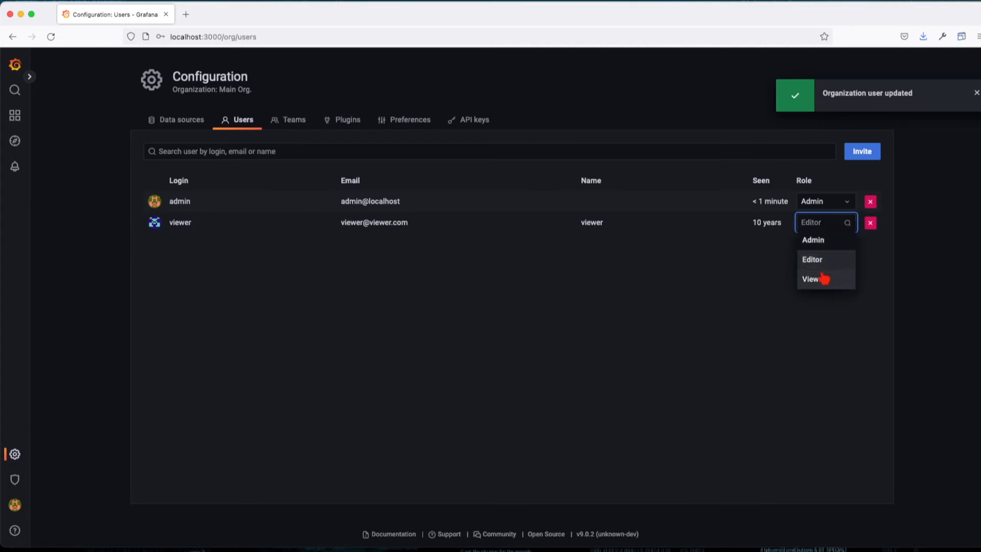
pyautogui.click(14, 479)
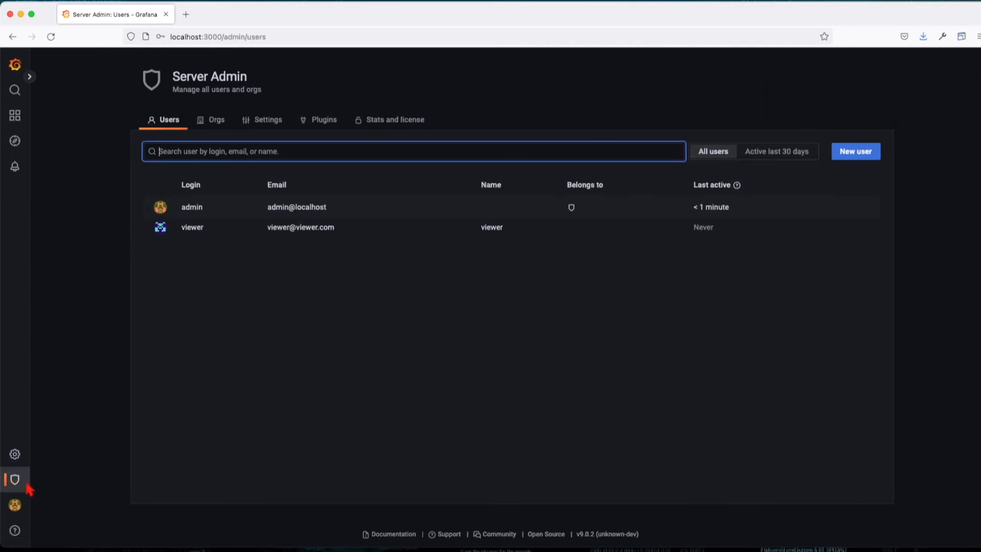
# Step: Start another new server user and enter the 'editor' details
pyautogui.click(855, 150)
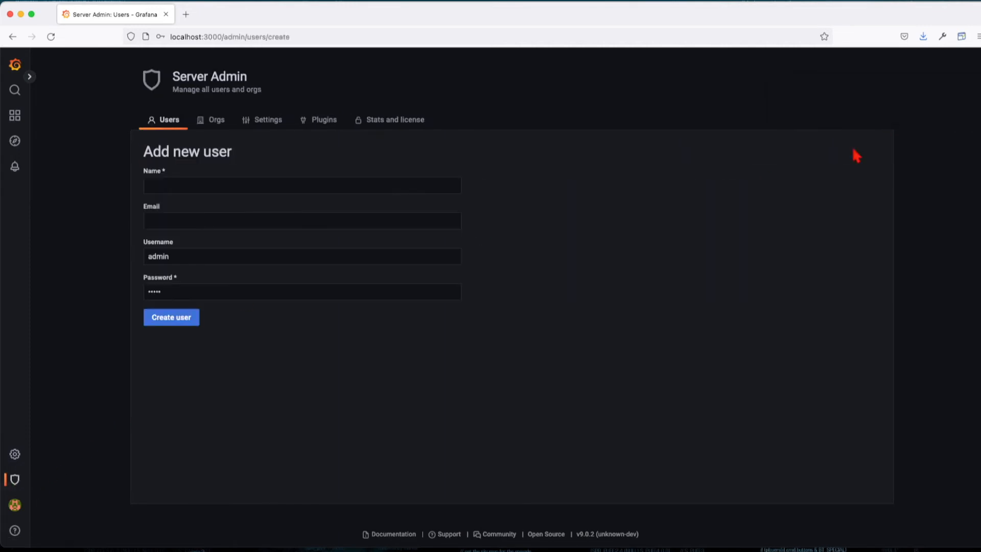
pyautogui.write('editor')
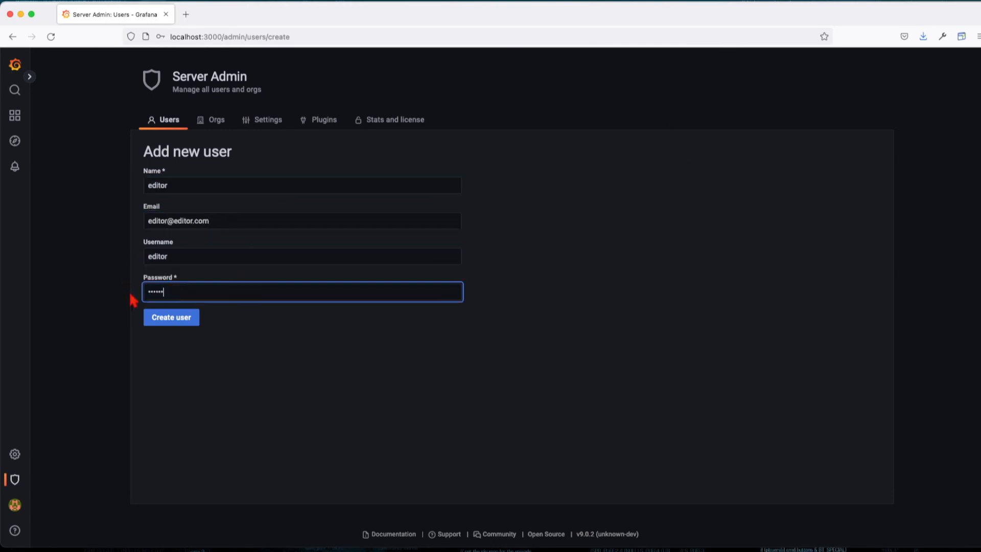
pyautogui.click(14, 454)
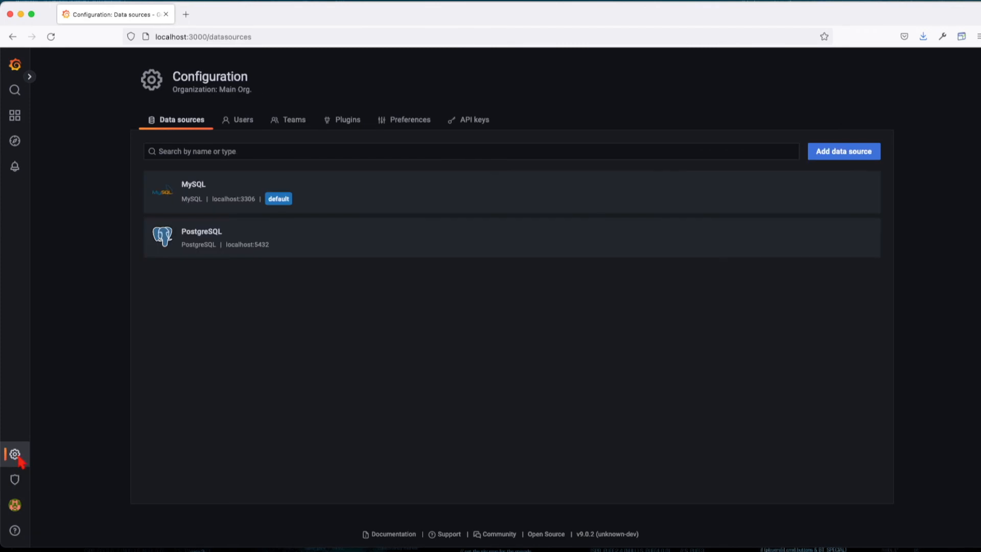
# Step: Change the editor user's organization role to Editor in the users list
pyautogui.click(243, 120)
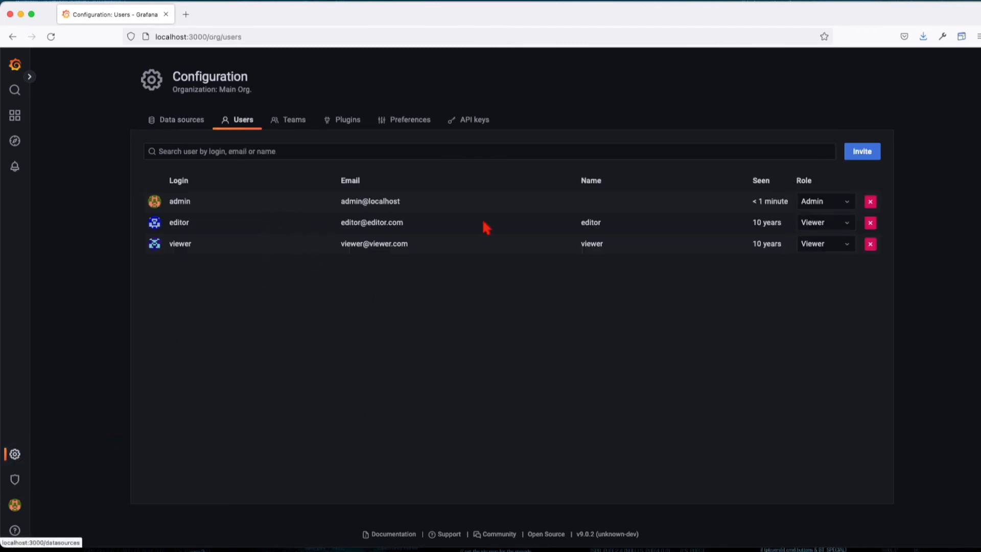
pyautogui.click(823, 223)
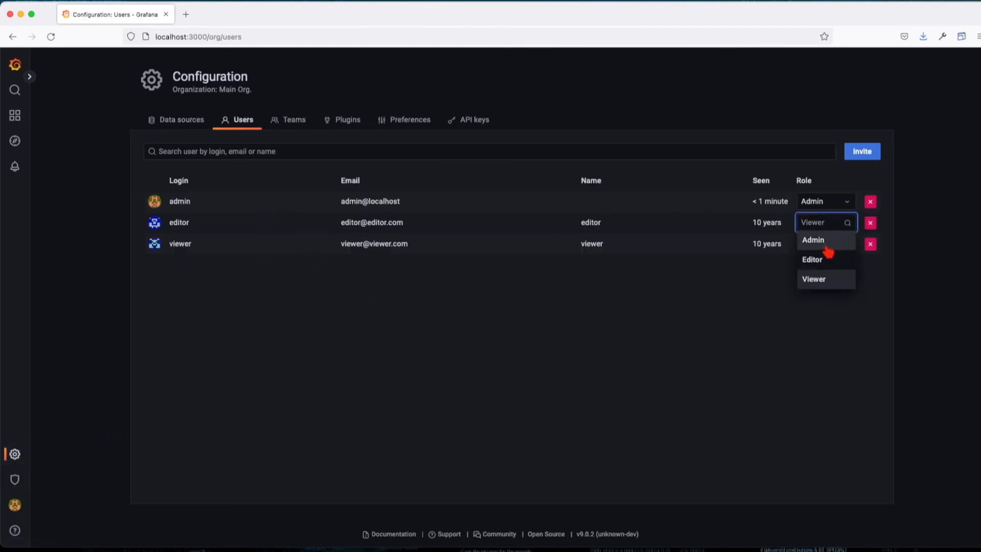
pyautogui.click(812, 259)
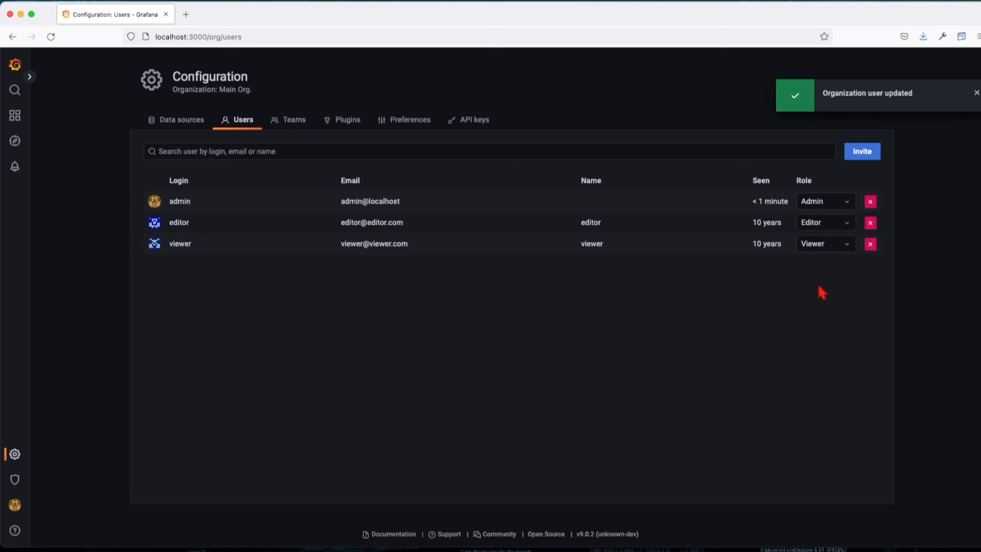
pyautogui.moveTo(423, 158)
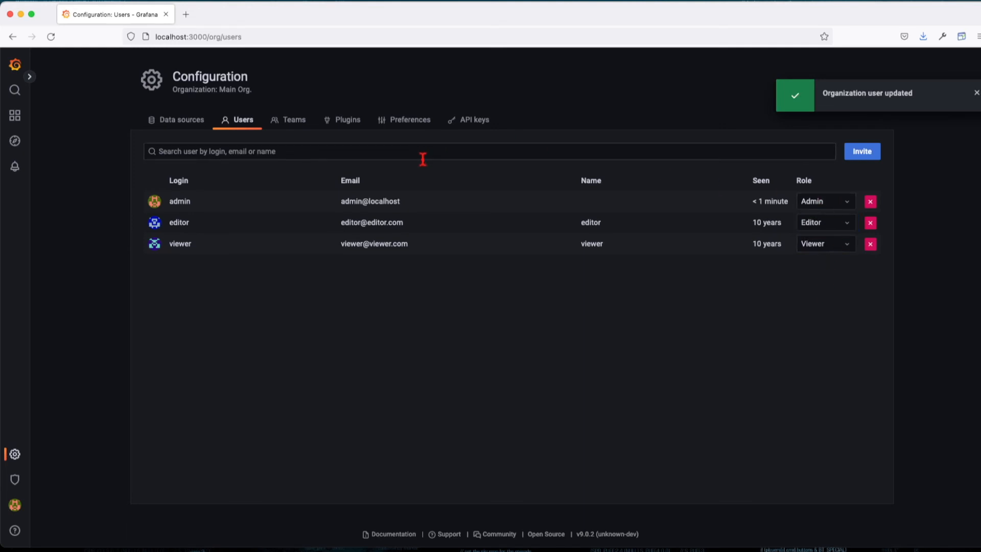
pyautogui.moveTo(425, 176)
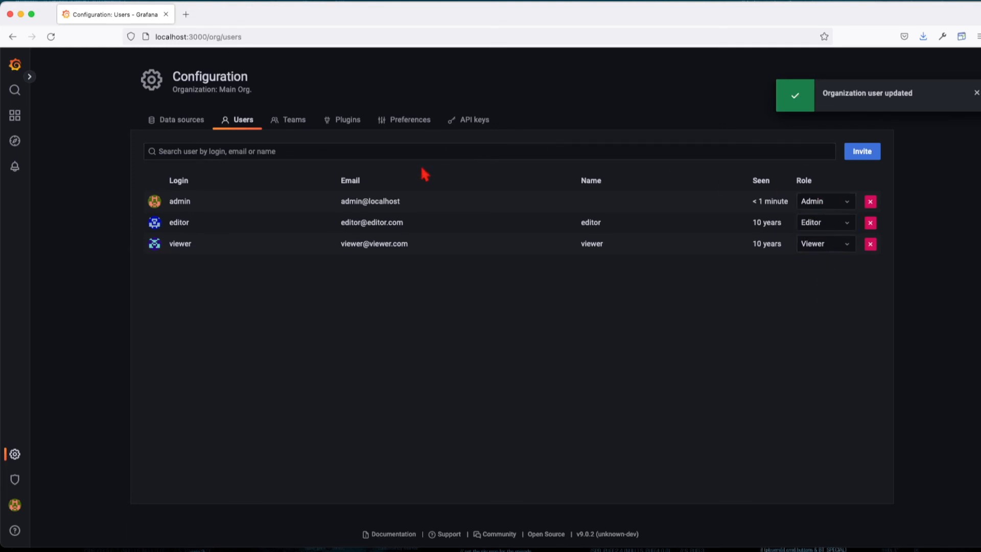